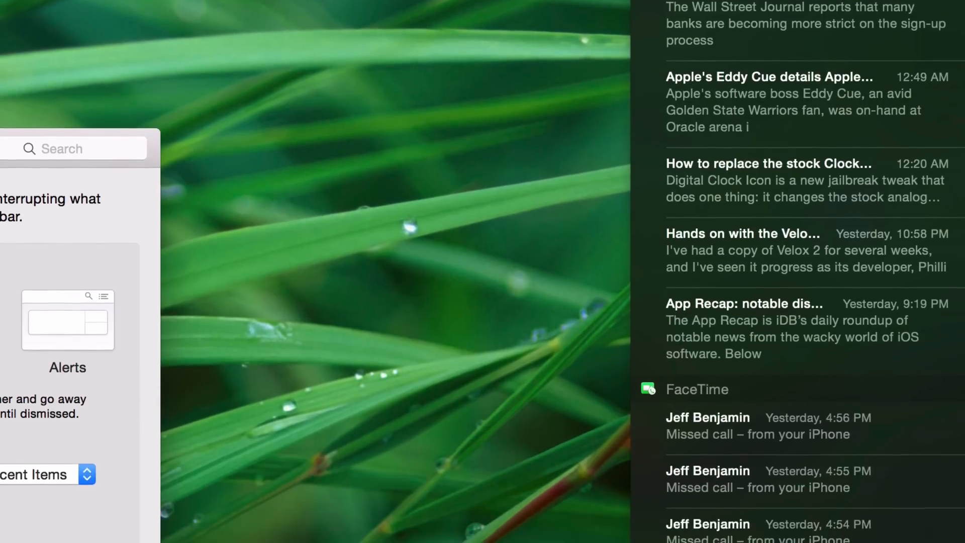
Scroll down while dismissing the Notification Center panel to clear the desktop
{"action": "scroll", "scroll_direction": "down", "scroll_amount": 3}
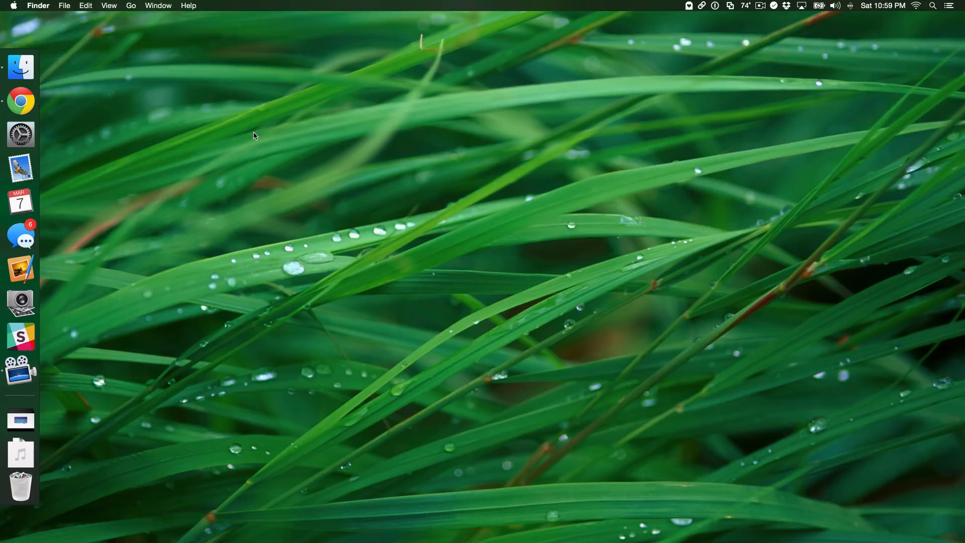
{"action": "mouse_move", "coordinate": [913, 26]}
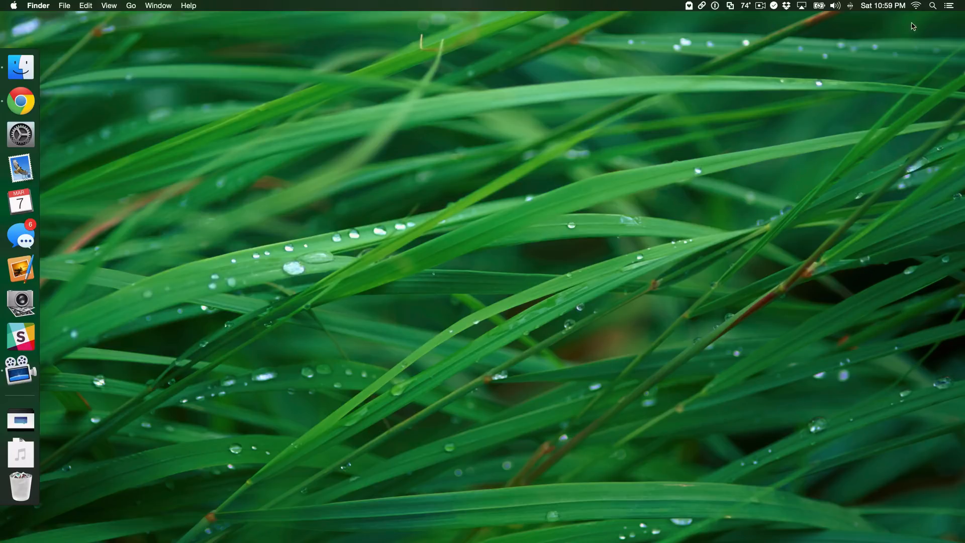
{"action": "left_click", "coordinate": [951, 5]}
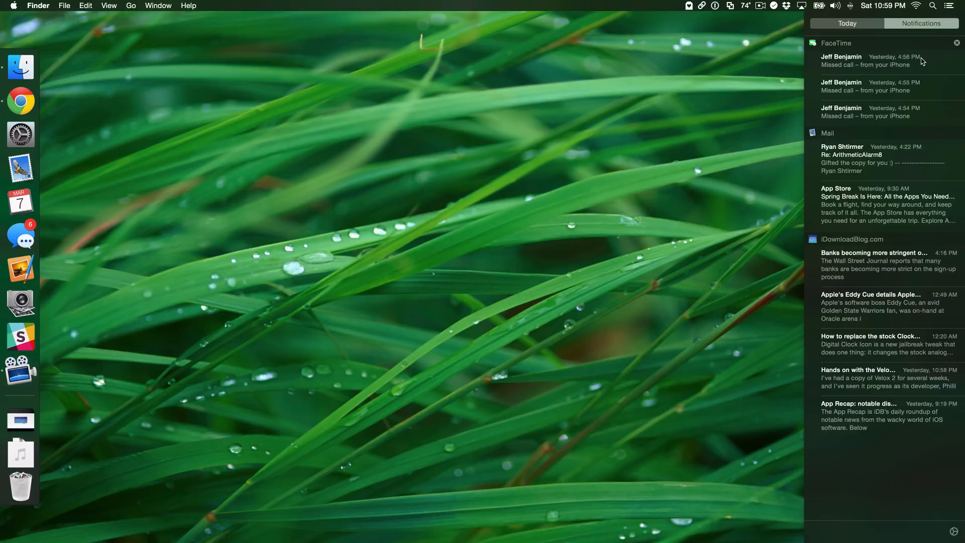
{"action": "mouse_move", "coordinate": [913, 68]}
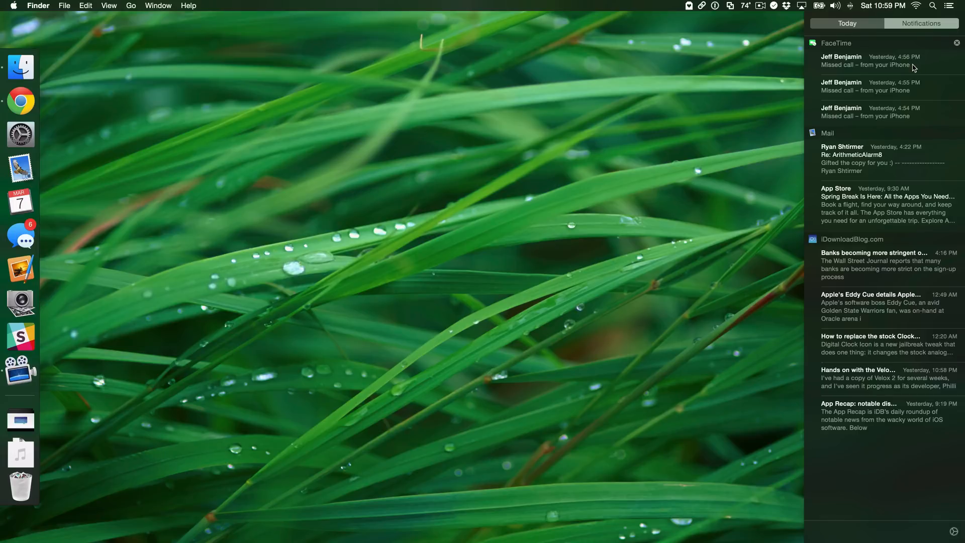
{"action": "mouse_move", "coordinate": [860, 52]}
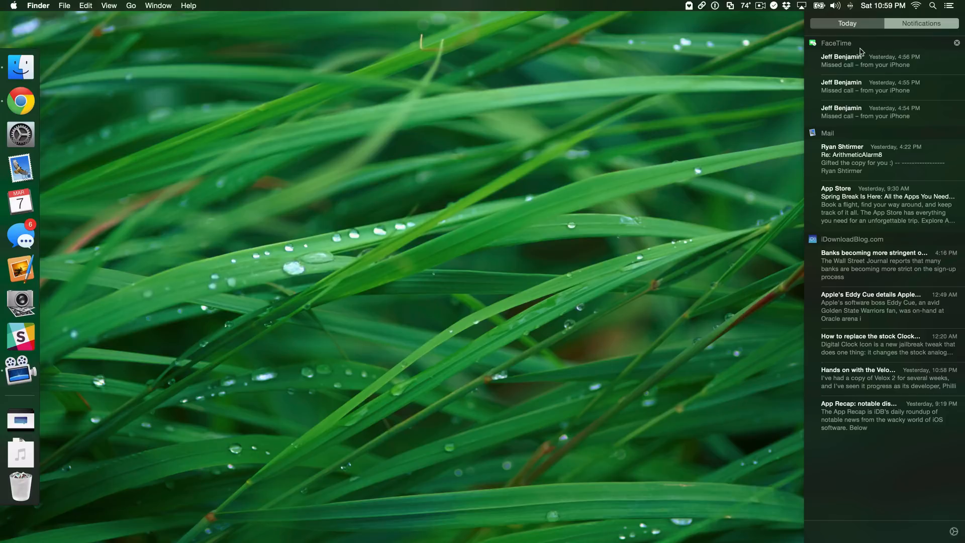
{"action": "mouse_move", "coordinate": [868, 77]}
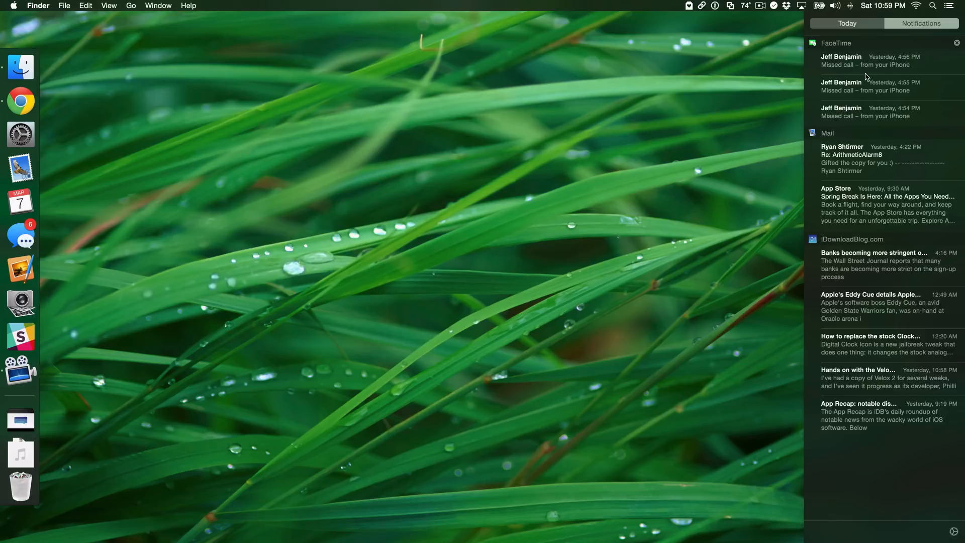
{"action": "mouse_move", "coordinate": [865, 72]}
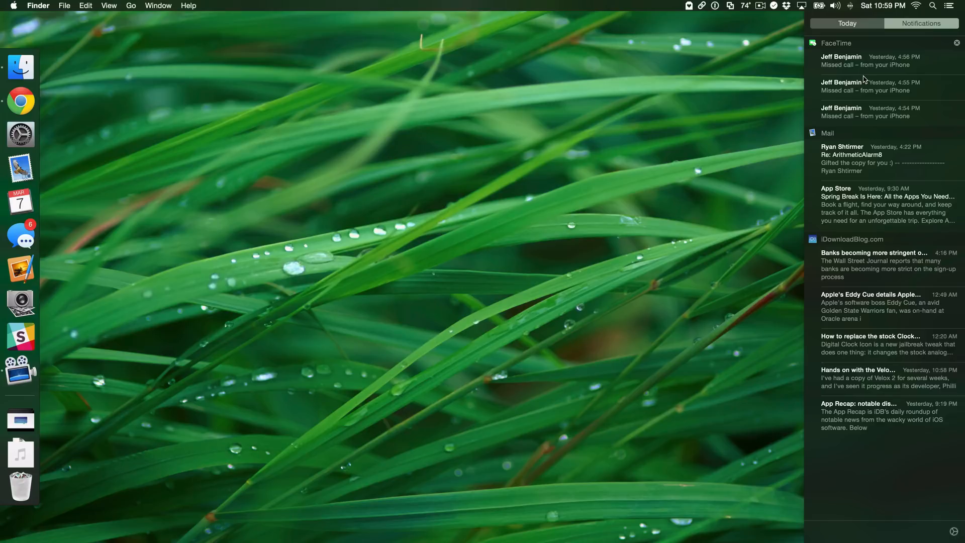
{"action": "mouse_move", "coordinate": [857, 101]}
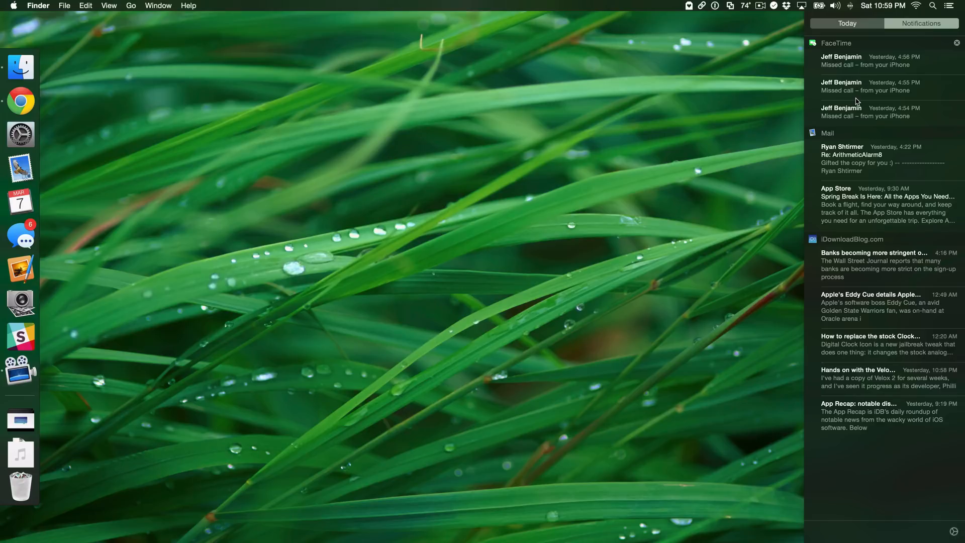
{"action": "mouse_move", "coordinate": [840, 142]}
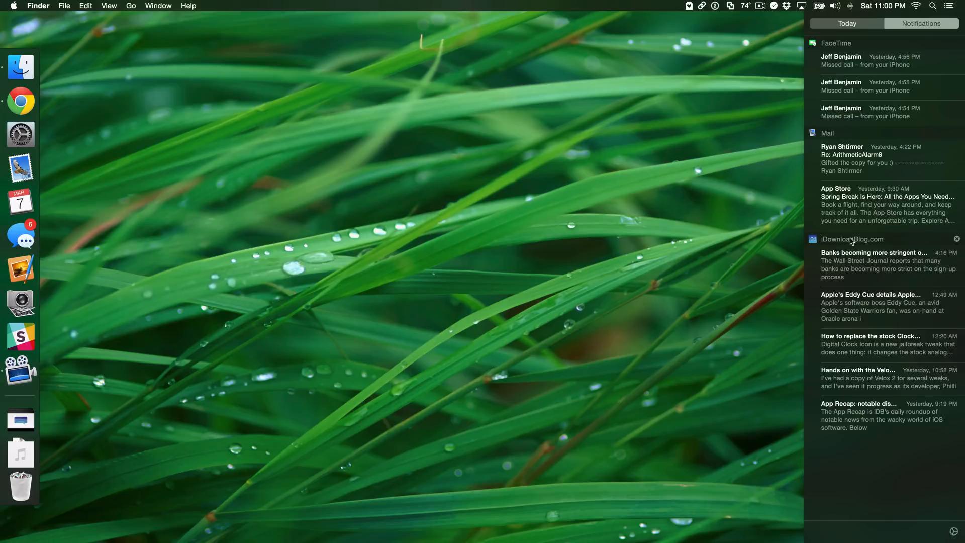
{"action": "mouse_move", "coordinate": [858, 392]}
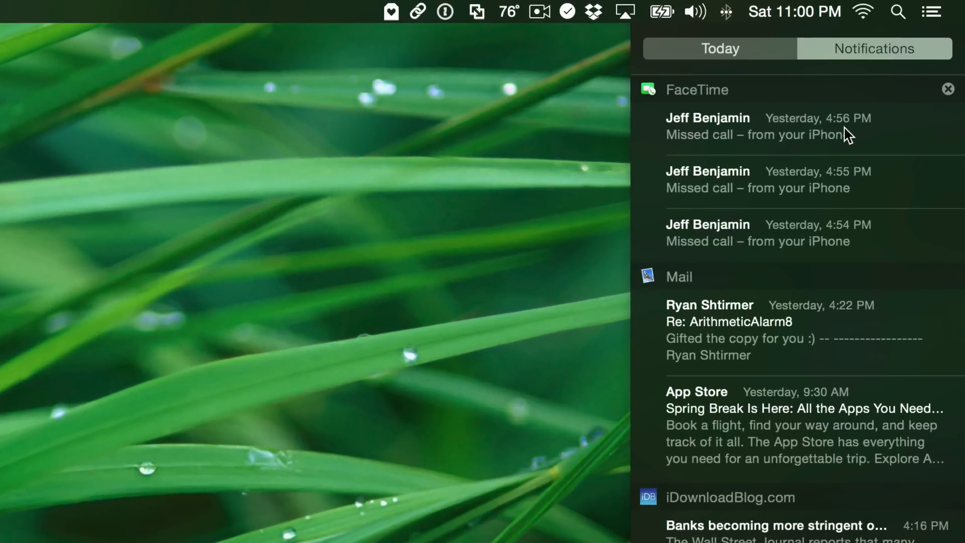
{"action": "mouse_move", "coordinate": [857, 138]}
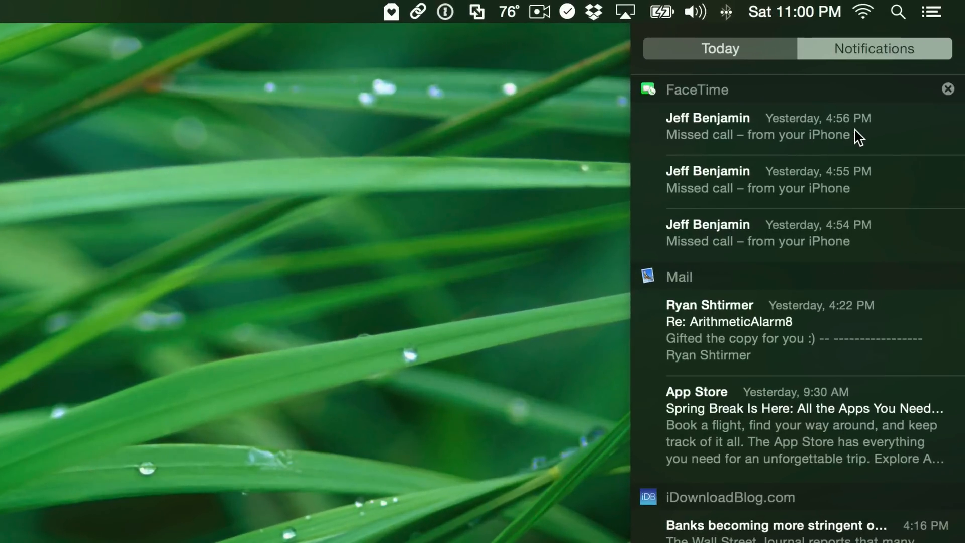
{"action": "mouse_move", "coordinate": [800, 343]}
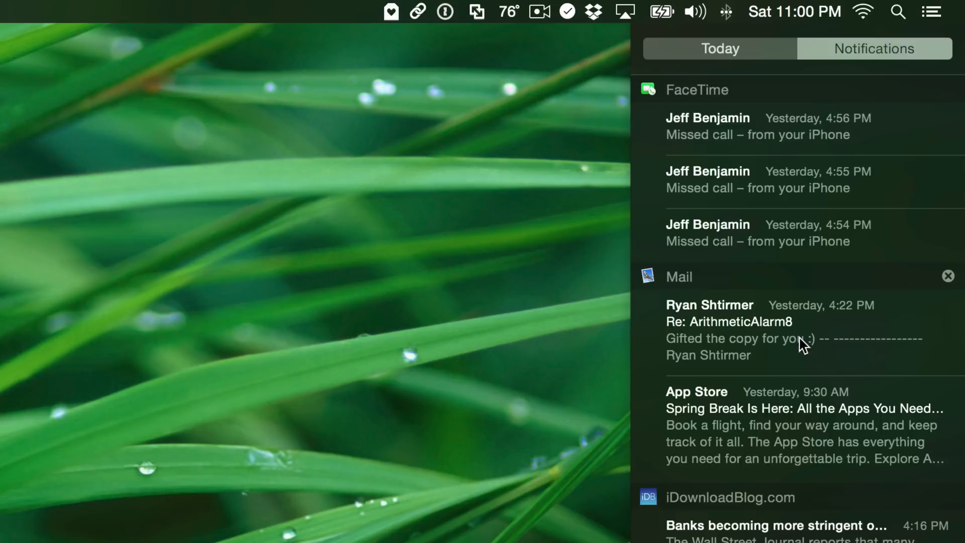
{"action": "mouse_move", "coordinate": [824, 336]}
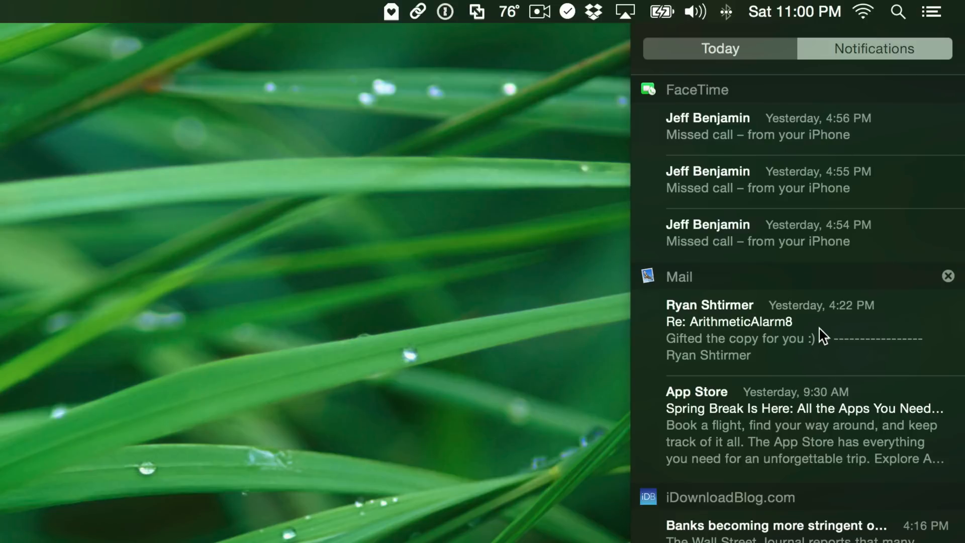
{"action": "scroll", "scroll_direction": "down", "scroll_amount": 3}
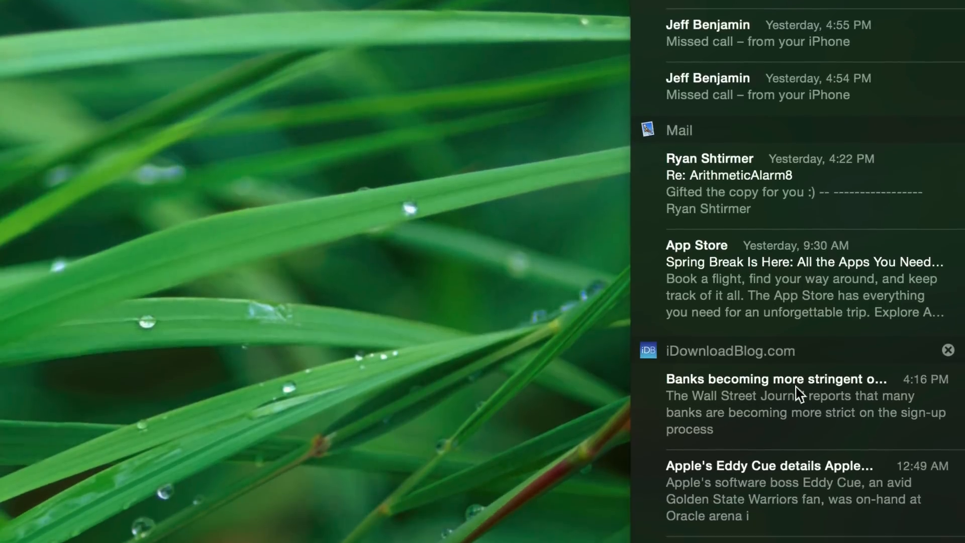
{"action": "scroll", "scroll_direction": "down", "scroll_amount": 3}
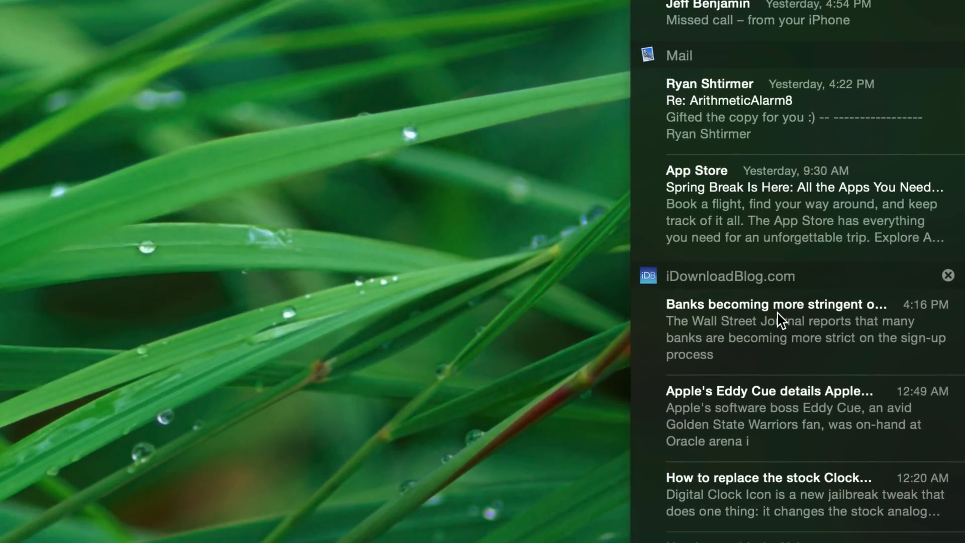
{"action": "mouse_move", "coordinate": [935, 326]}
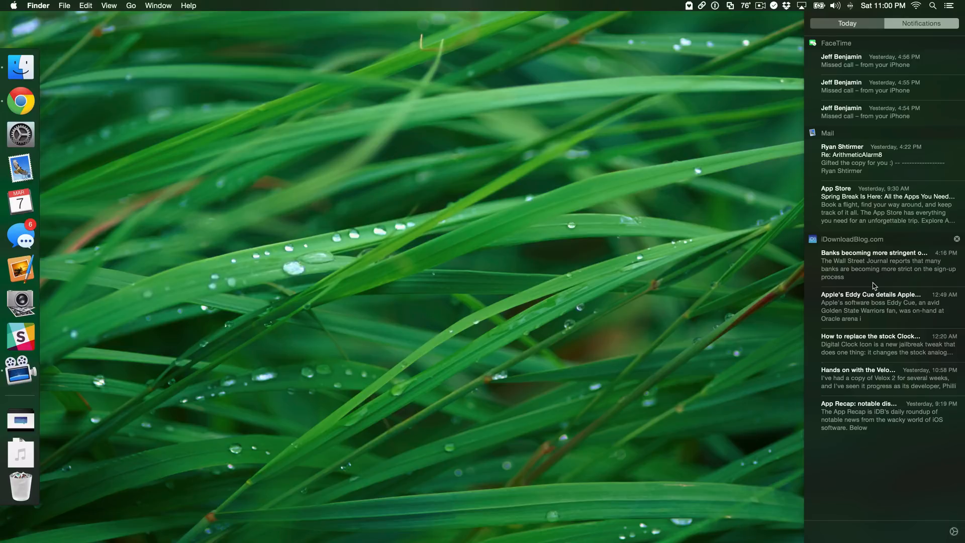
{"action": "mouse_move", "coordinate": [878, 282]}
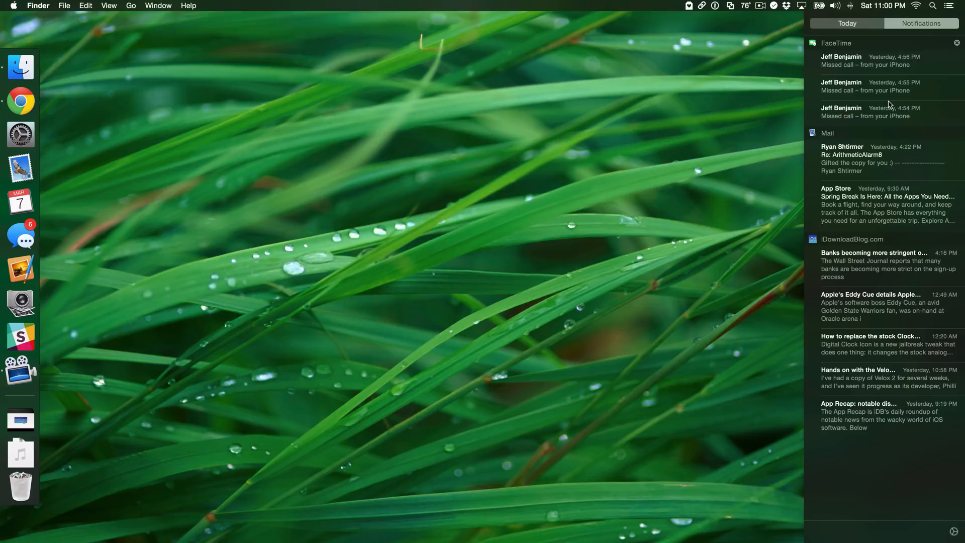
{"action": "mouse_move", "coordinate": [613, 189]}
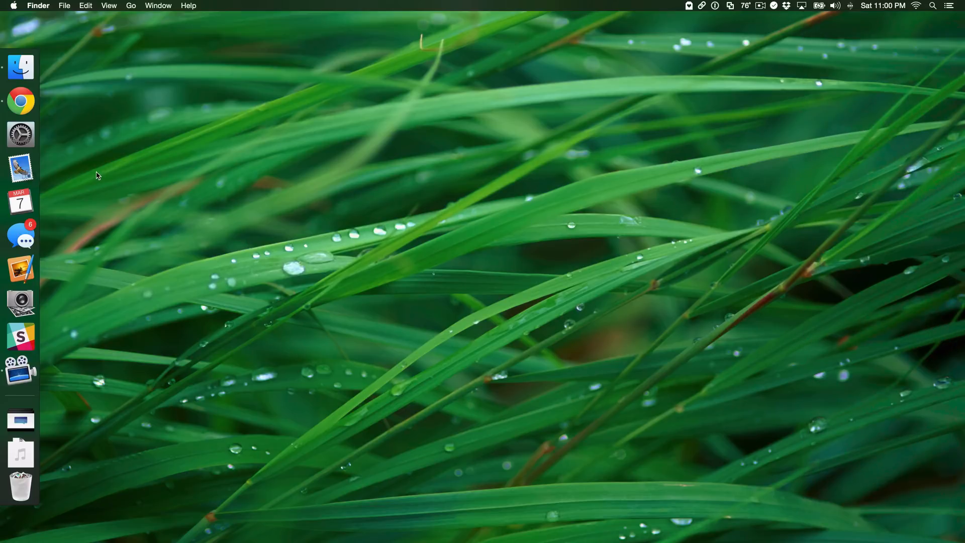
{"action": "left_click", "coordinate": [20, 135]}
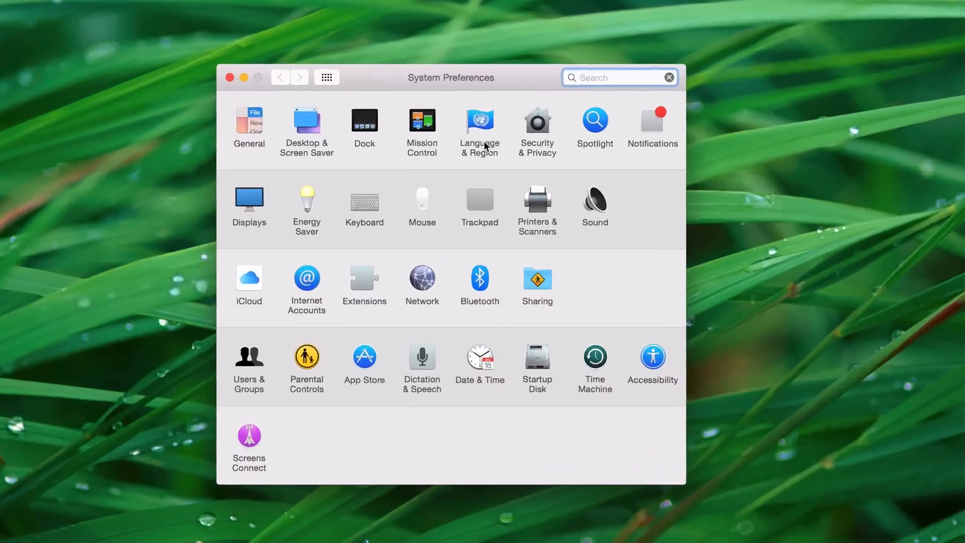
{"action": "left_click", "coordinate": [652, 119]}
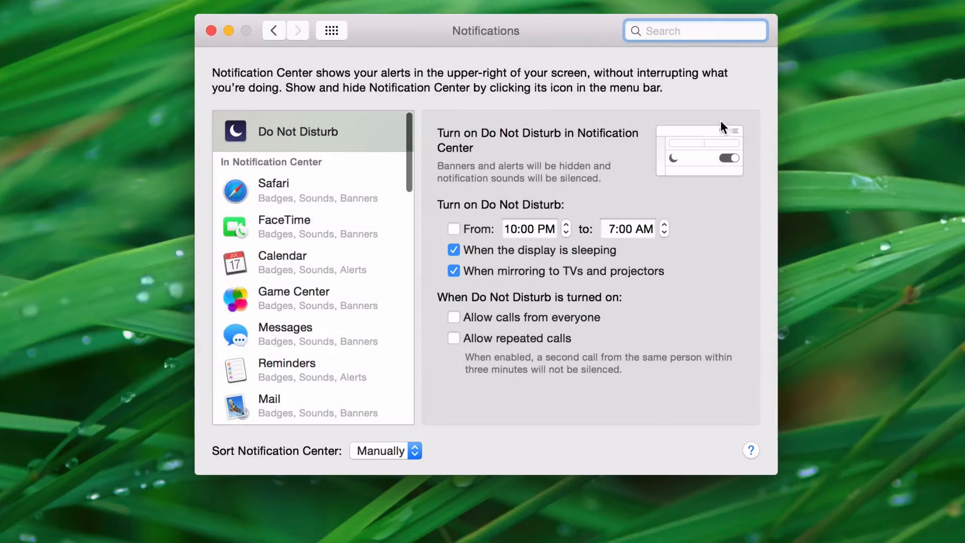
{"action": "mouse_move", "coordinate": [416, 466]}
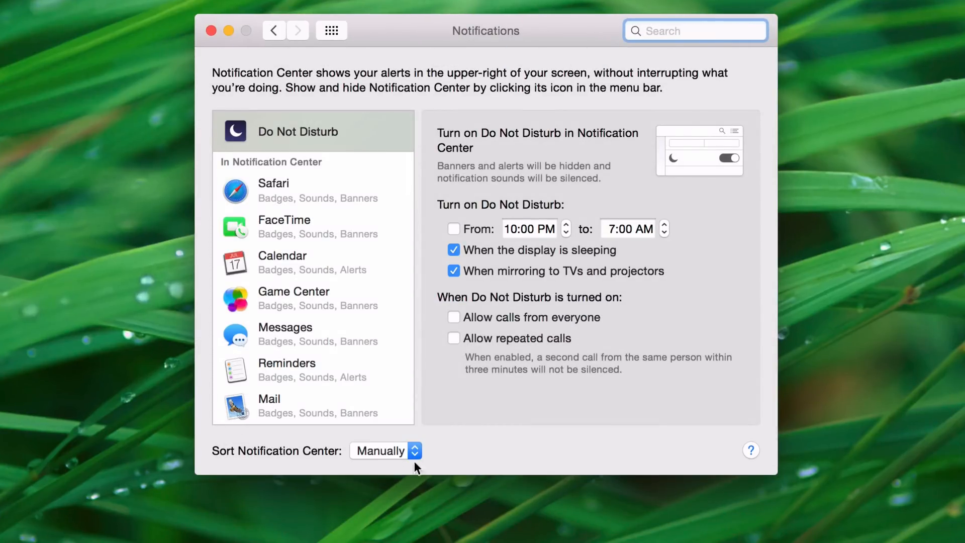
{"action": "left_click", "coordinate": [386, 450]}
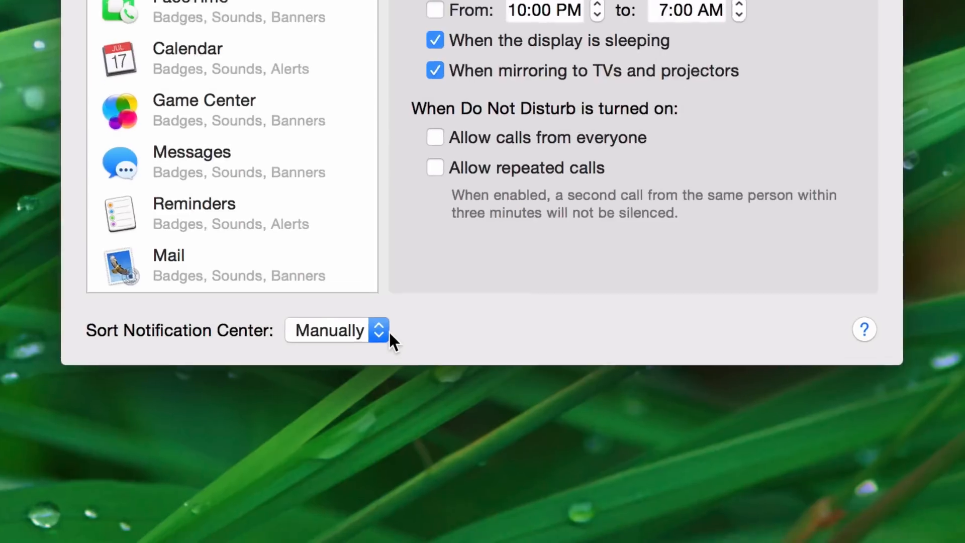
{"action": "left_click", "coordinate": [335, 329]}
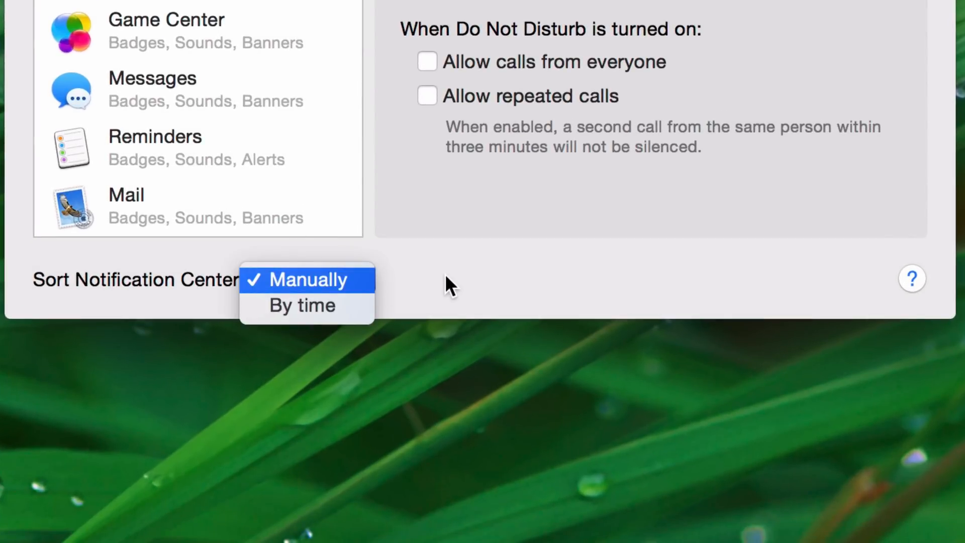
{"action": "left_click", "coordinate": [308, 280]}
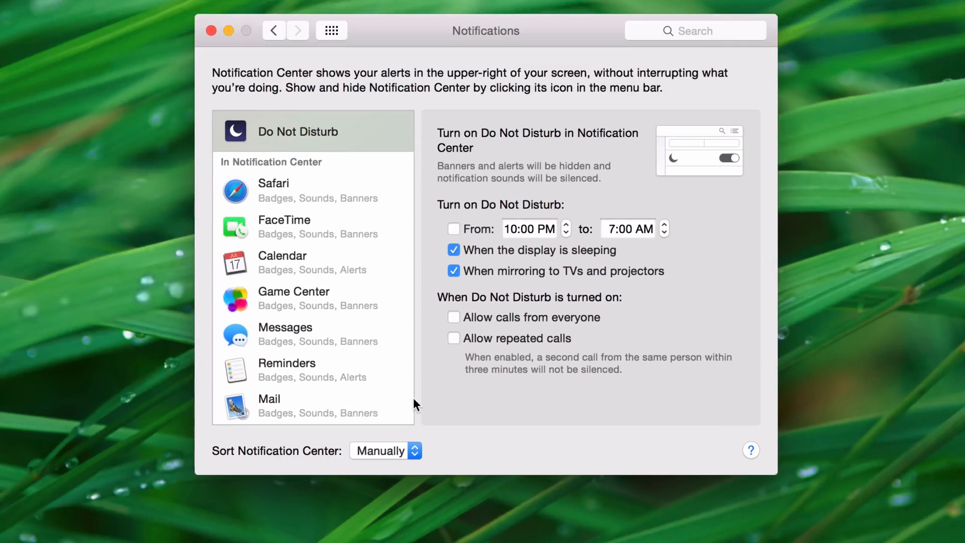
{"action": "mouse_move", "coordinate": [327, 226]}
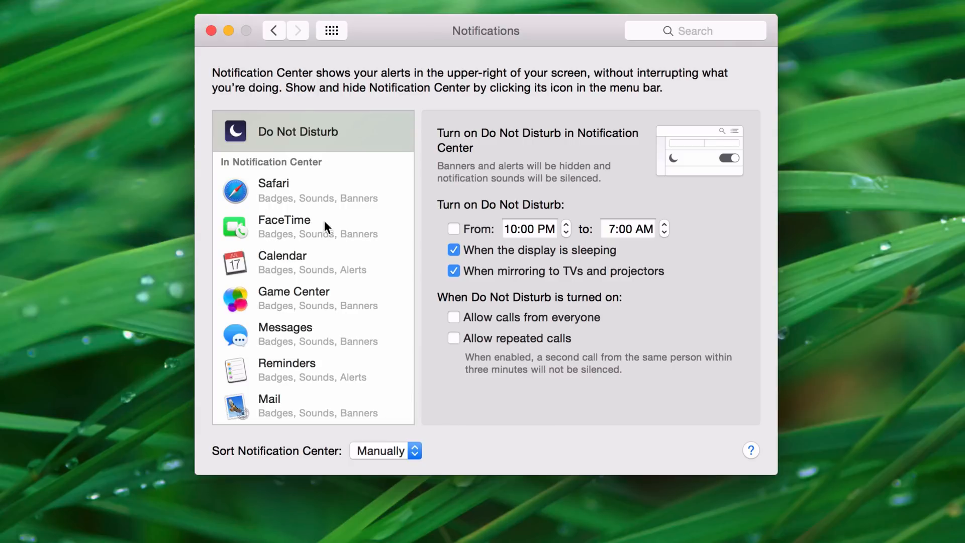
{"action": "mouse_move", "coordinate": [304, 311]}
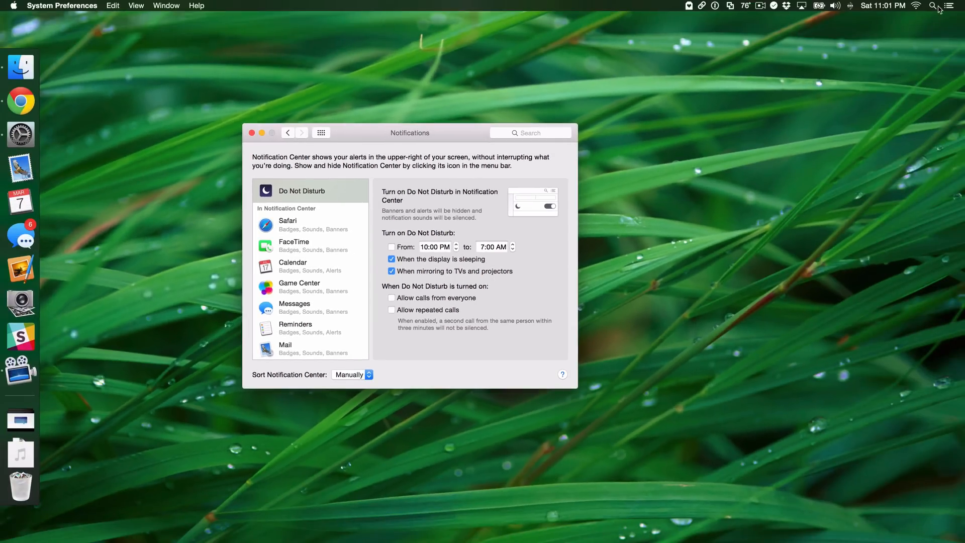
Review the current app order, then move Mail just below Safari
{"action": "left_click", "coordinate": [950, 6]}
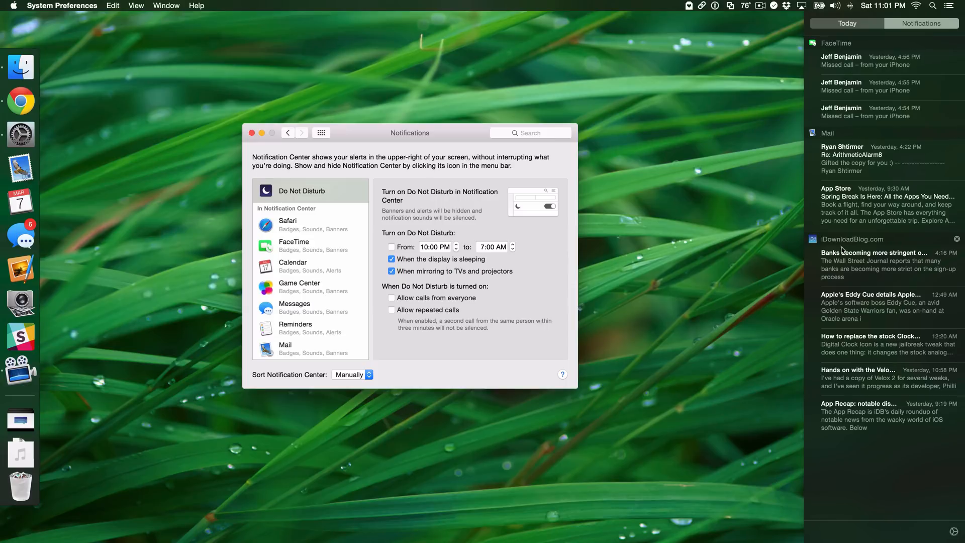
{"action": "left_click", "coordinate": [292, 261]}
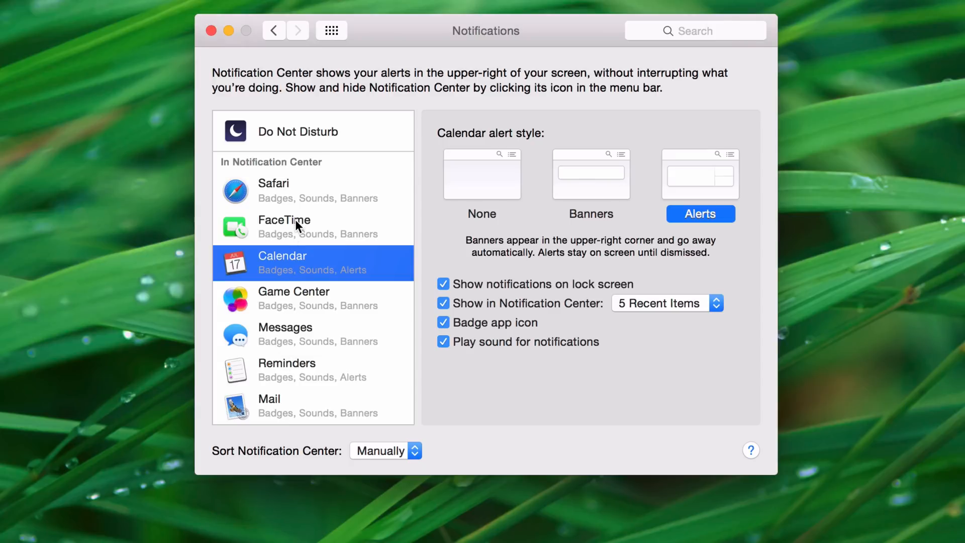
{"action": "left_click", "coordinate": [284, 227]}
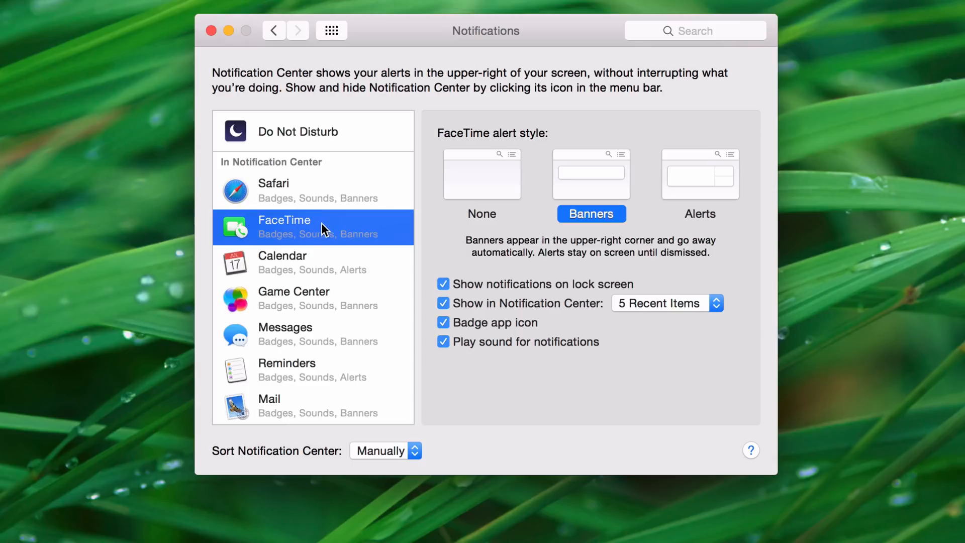
{"action": "left_click", "coordinate": [283, 405]}
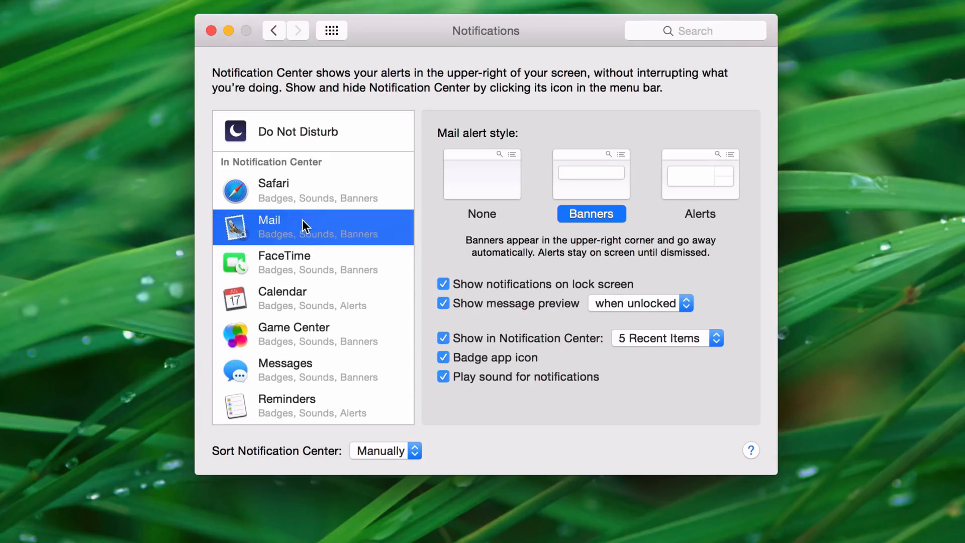
Place iDownloadBlog.com just below Mail and check FaceTime's settings
{"action": "scroll", "scroll_direction": "down", "scroll_amount": 3}
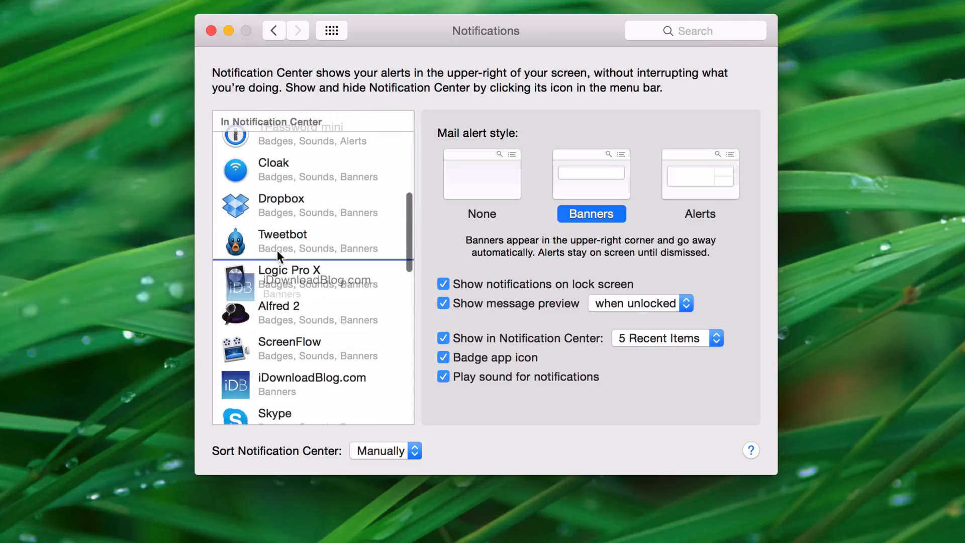
{"action": "left_click", "coordinate": [312, 378]}
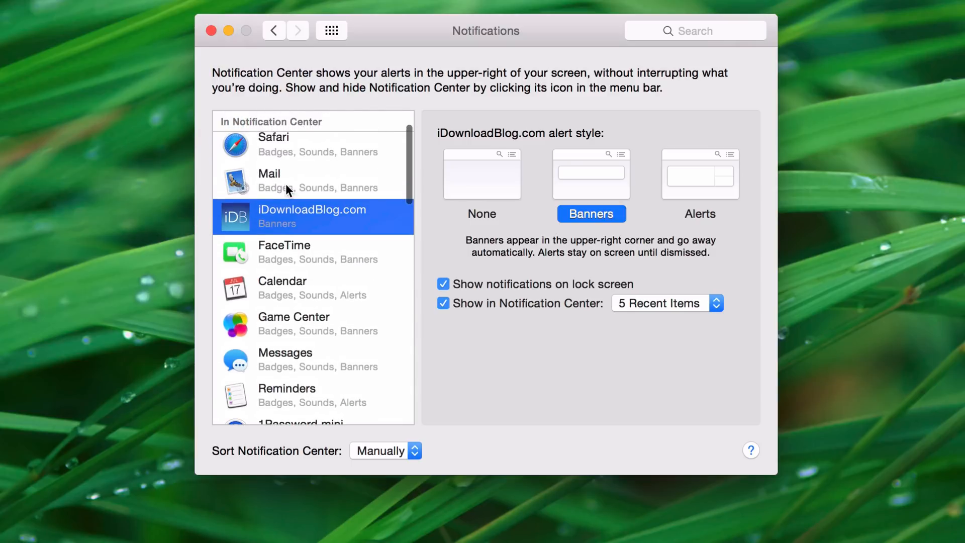
{"action": "left_click", "coordinate": [284, 251]}
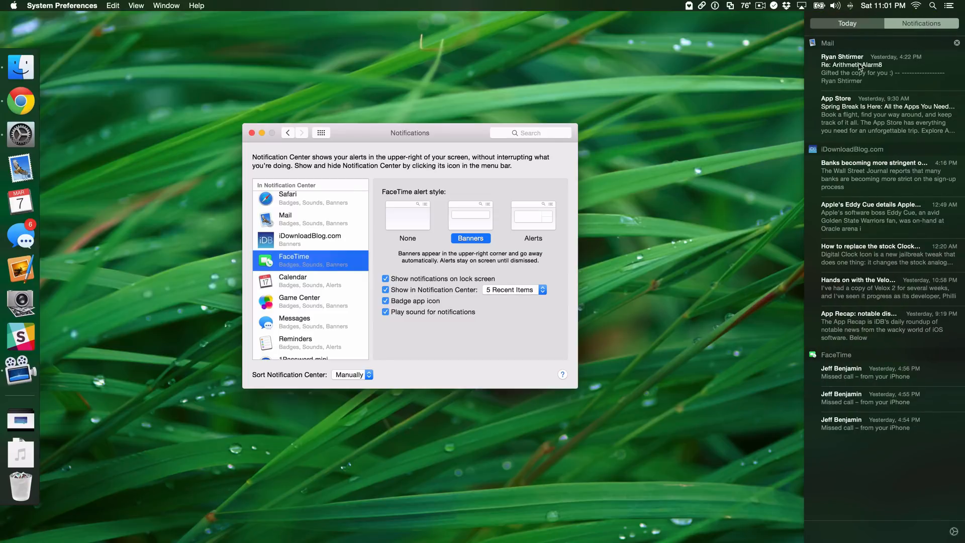
{"action": "mouse_move", "coordinate": [891, 403]}
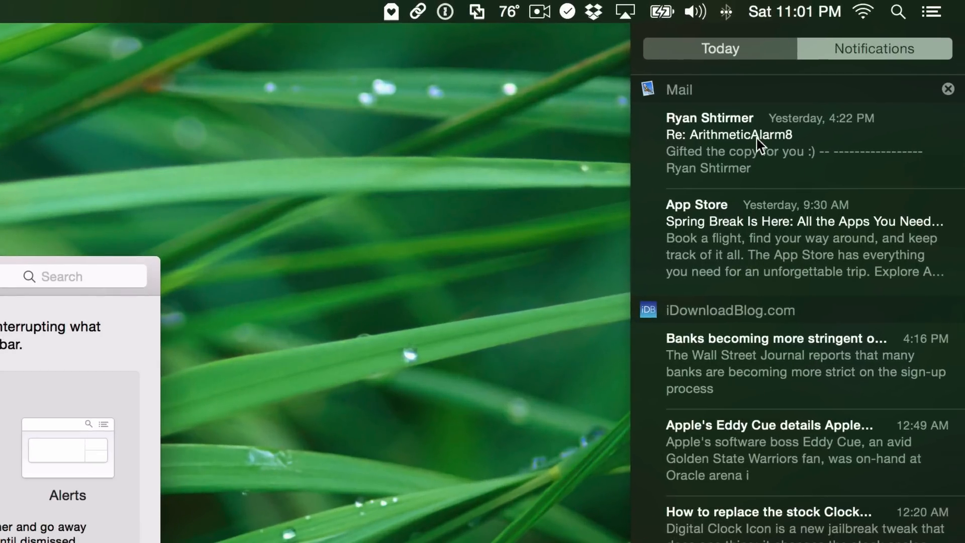
{"action": "mouse_move", "coordinate": [852, 135]}
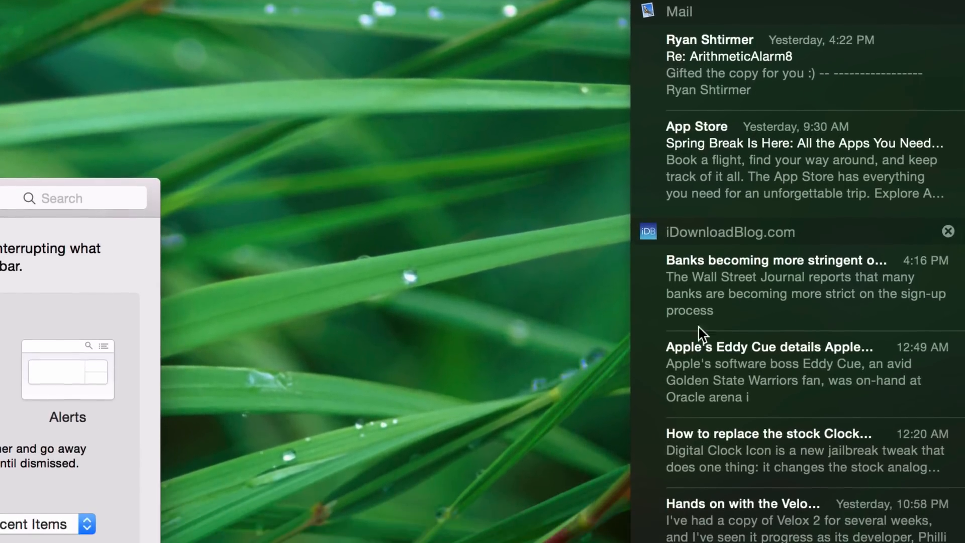
{"action": "scroll", "scroll_direction": "down", "scroll_amount": 3}
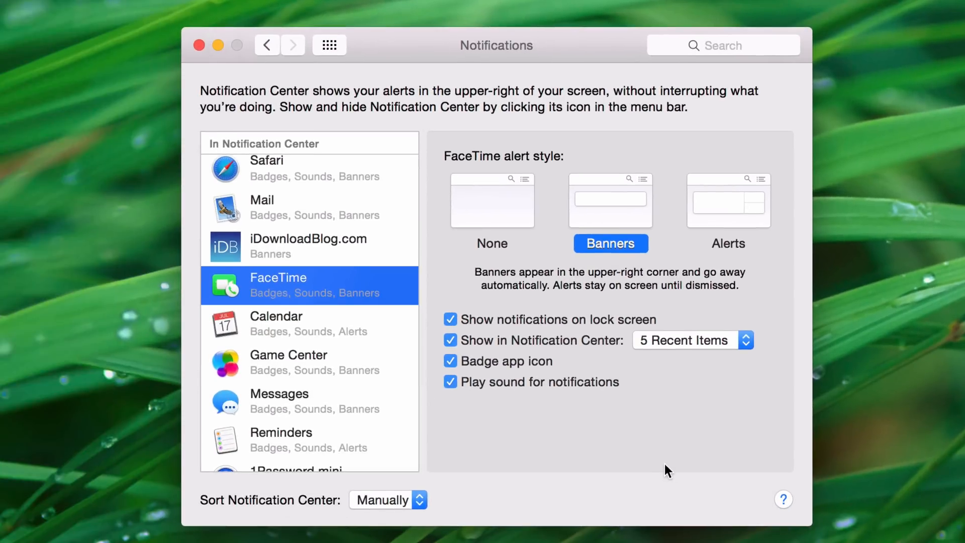
{"action": "mouse_move", "coordinate": [393, 505]}
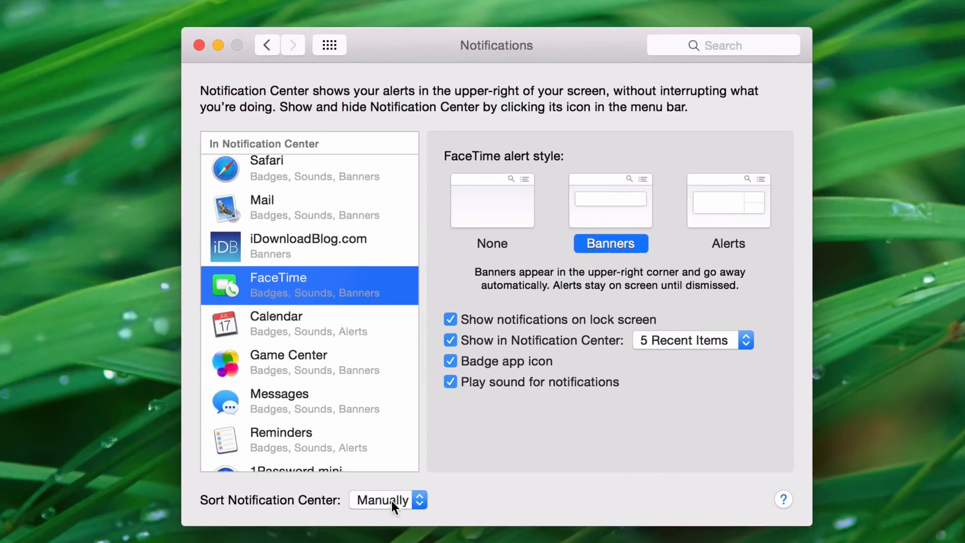
Set Sort Notification Center to By time, then view the resulting notification order
{"action": "left_click", "coordinate": [387, 499]}
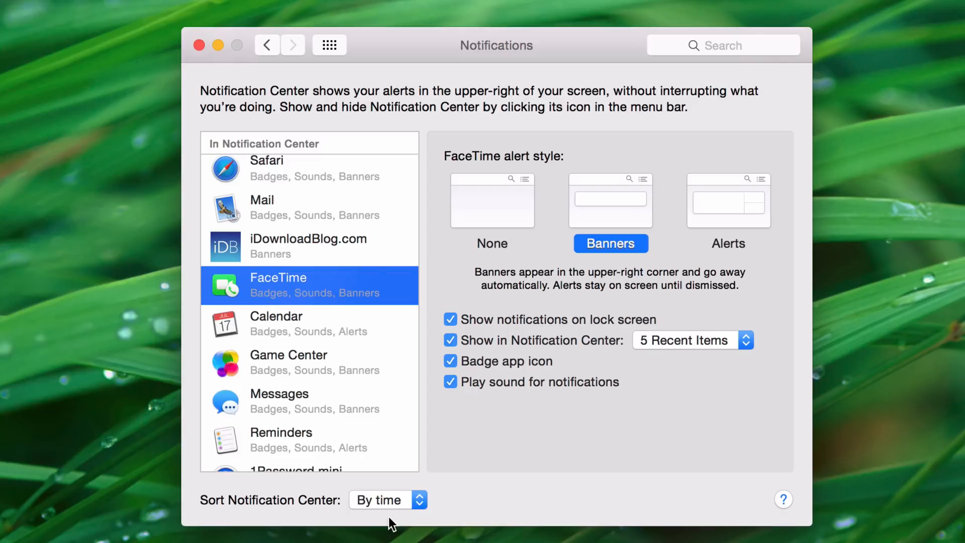
{"action": "left_click", "coordinate": [387, 499]}
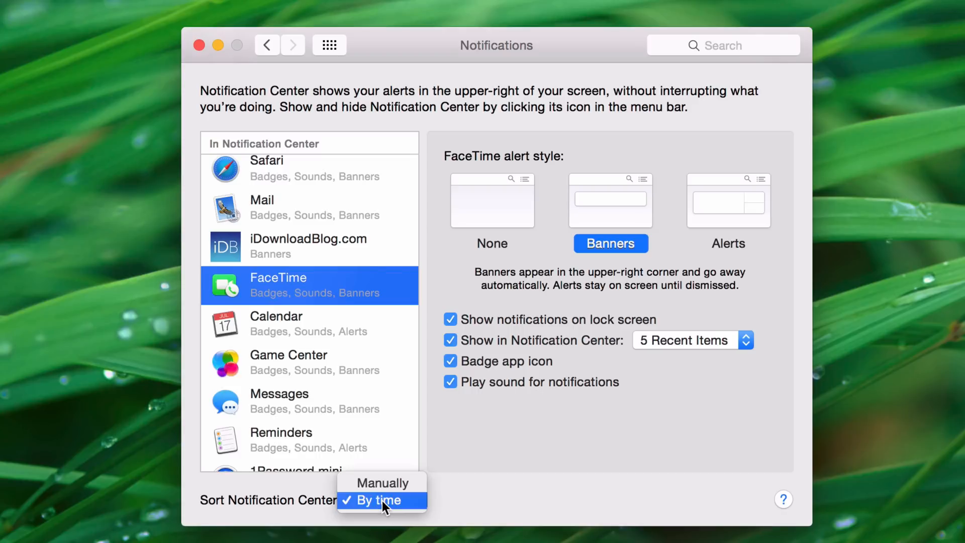
{"action": "left_click", "coordinate": [379, 500]}
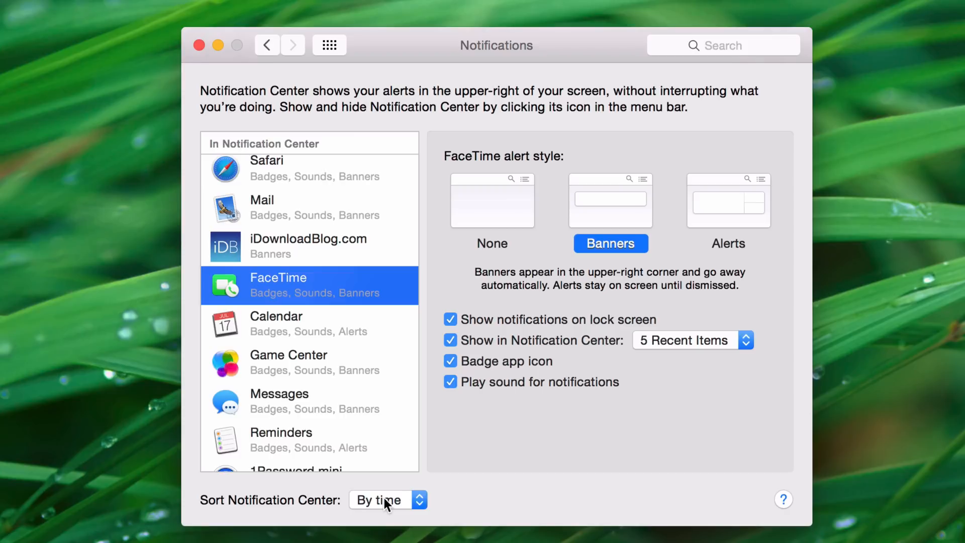
{"action": "mouse_move", "coordinate": [652, 421]}
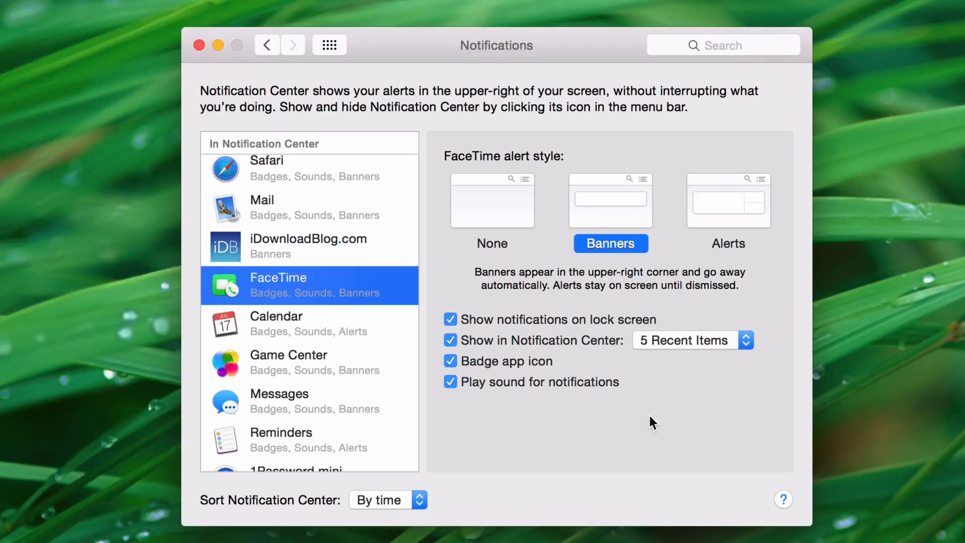
{"action": "left_click", "coordinate": [932, 13]}
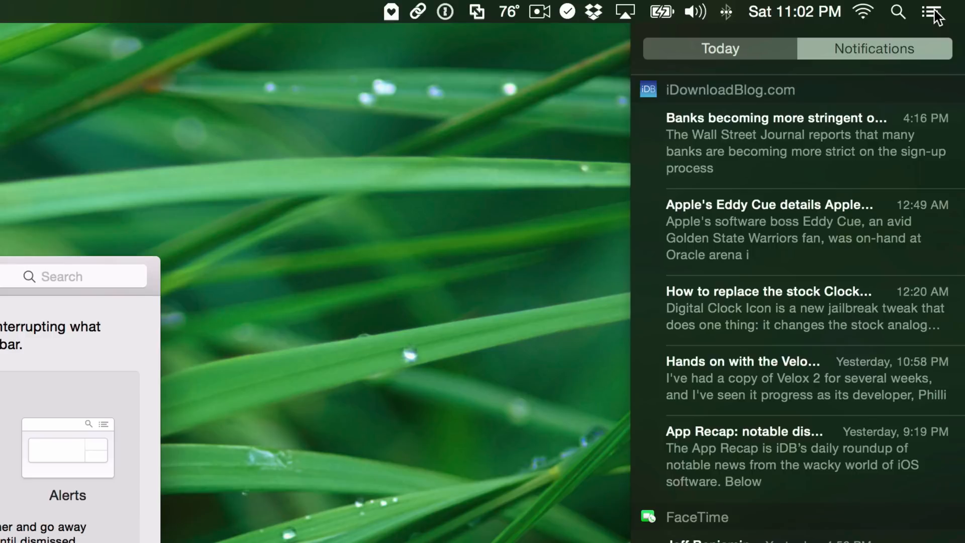
Scroll through the time-sorted list of FaceTime, Mail and App Store notifications
{"action": "scroll", "scroll_direction": "down", "scroll_amount": 3}
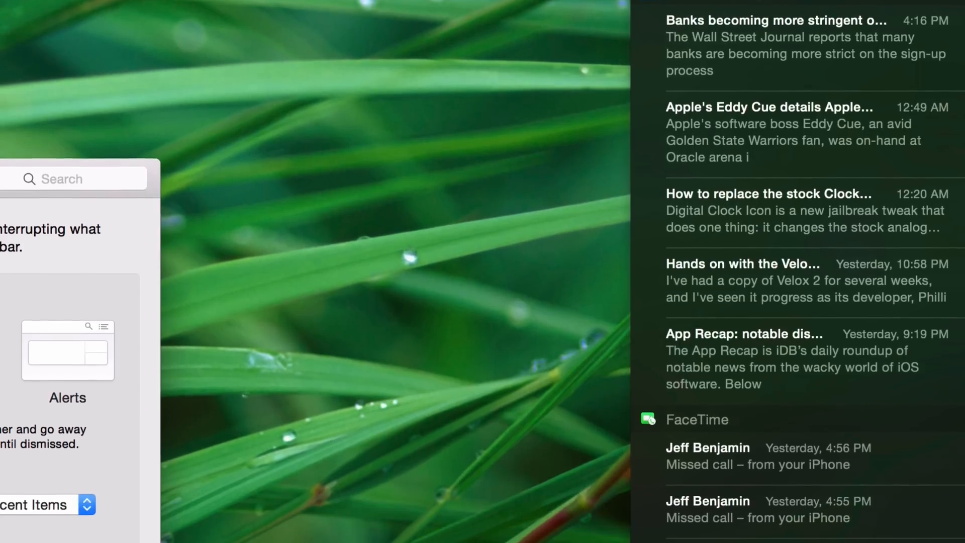
{"action": "scroll", "scroll_direction": "down", "scroll_amount": 3}
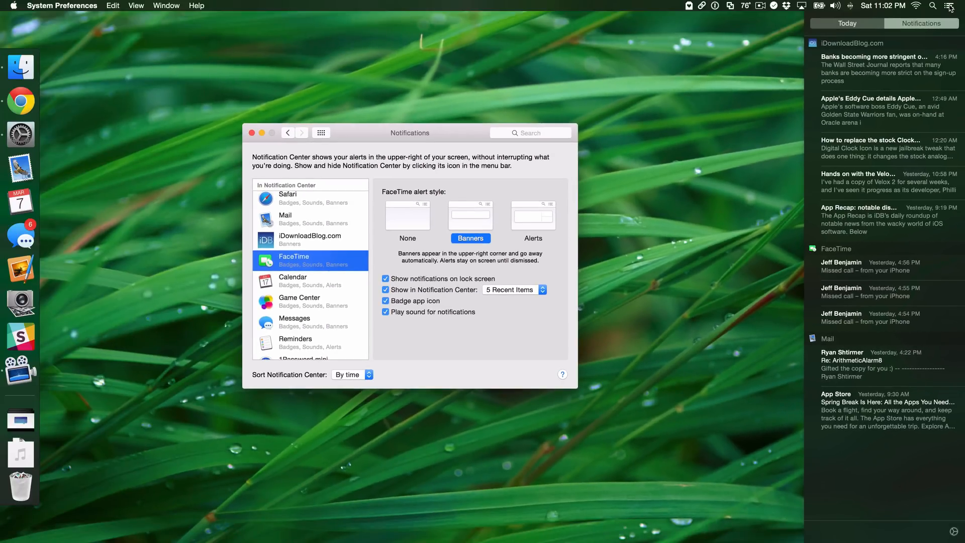
{"action": "mouse_move", "coordinate": [789, 47]}
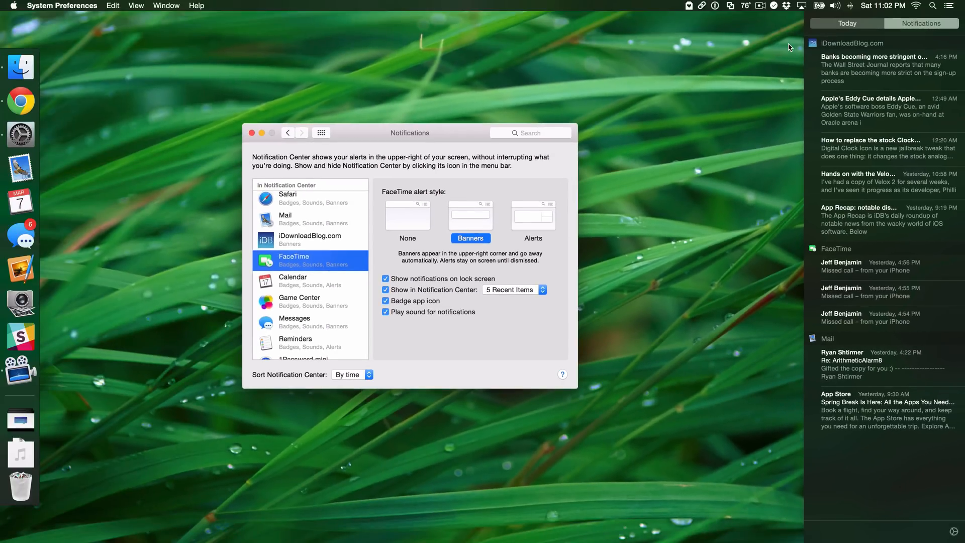